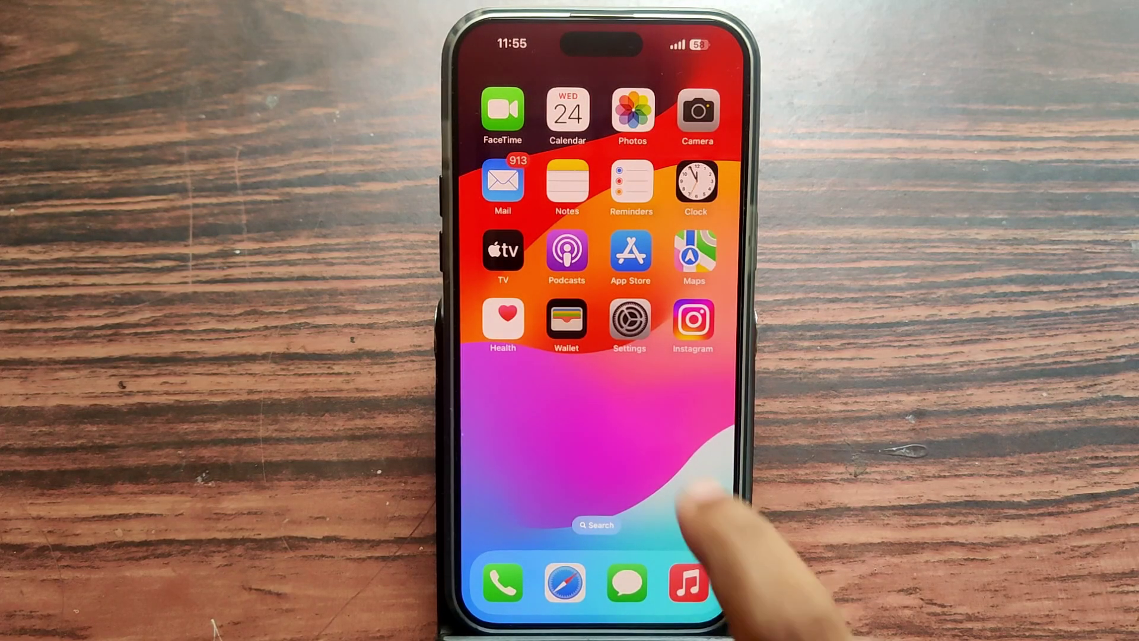
Step: Launch the Settings app from the iPhone Home Screen
click(630, 319)
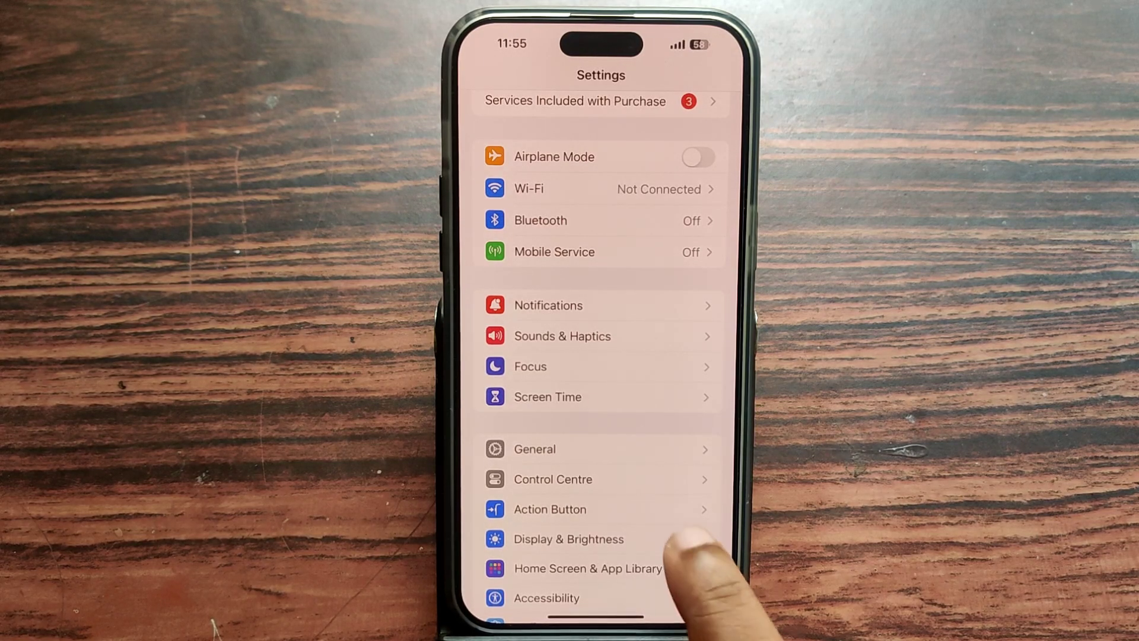
Step: In Display & Brightness, review Appearance Schedule, choose Dark with Automatic off, and return to Settings
click(568, 539)
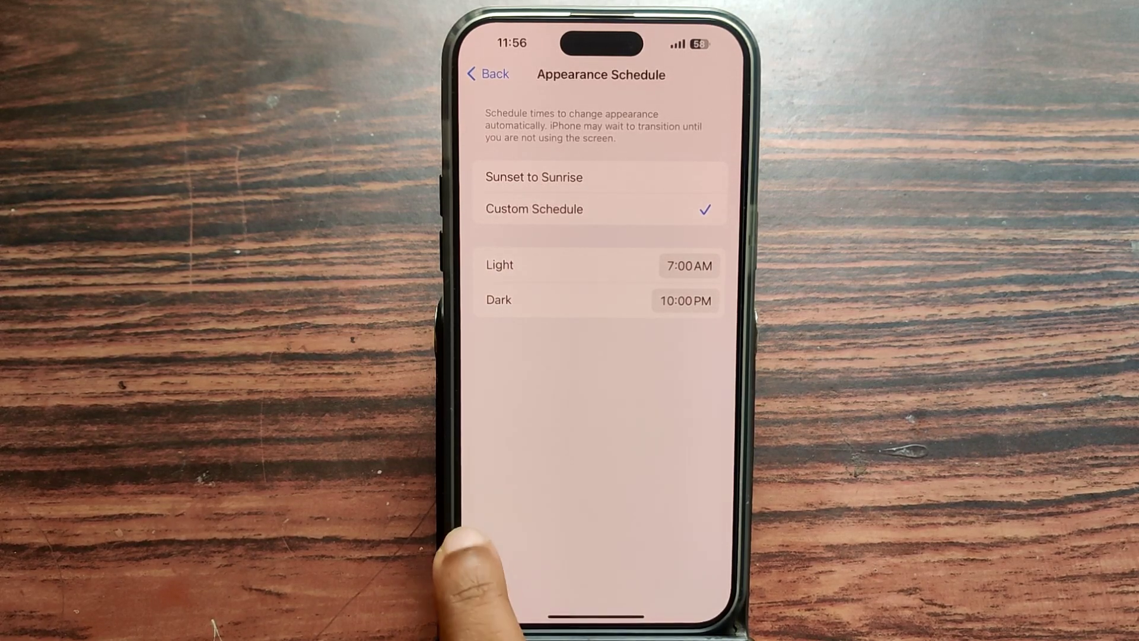
click(488, 73)
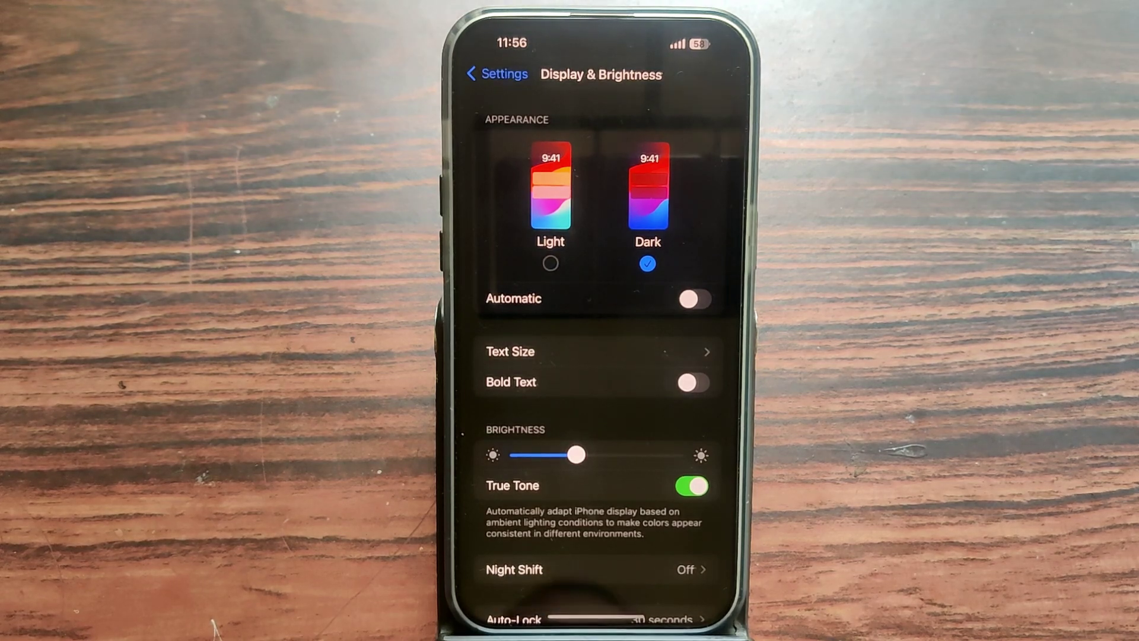
click(495, 74)
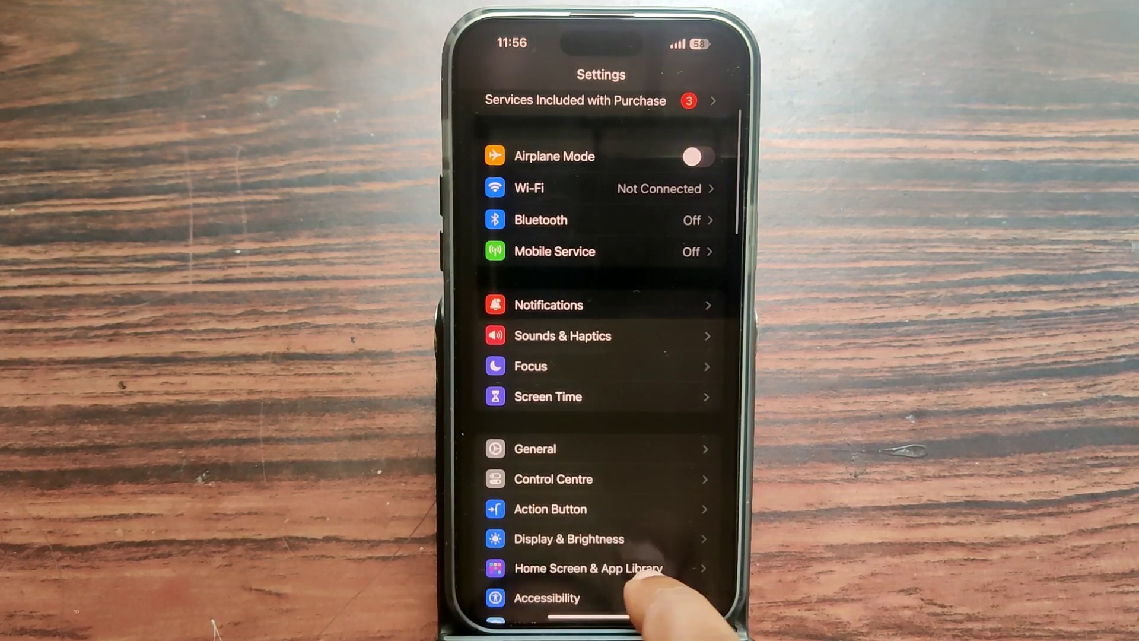